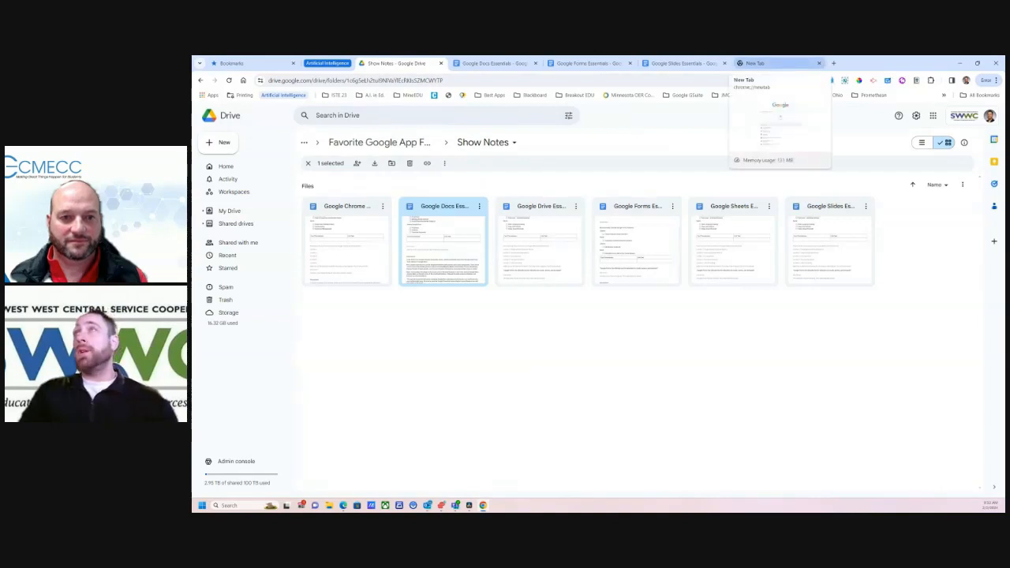
# Step: Switch to the New Tab page showing Google search and recent Drive files
pyautogui.click(777, 63)
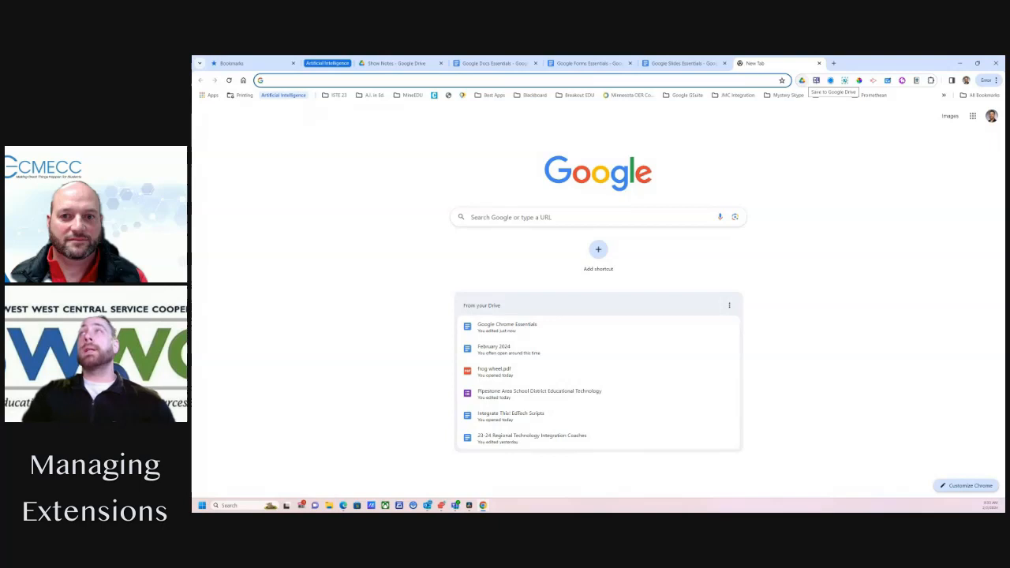